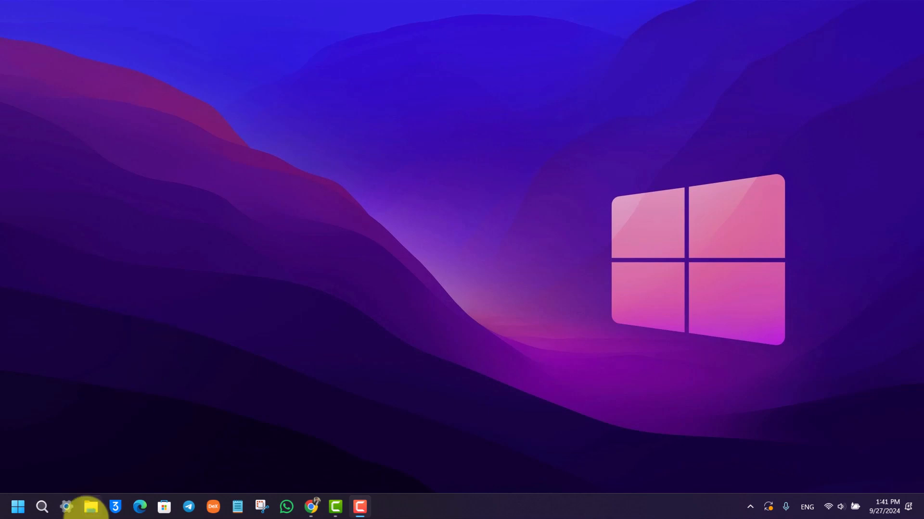
# Step: Launch the Settings app from the taskbar so its Home page appears
pyautogui.click(66, 507)
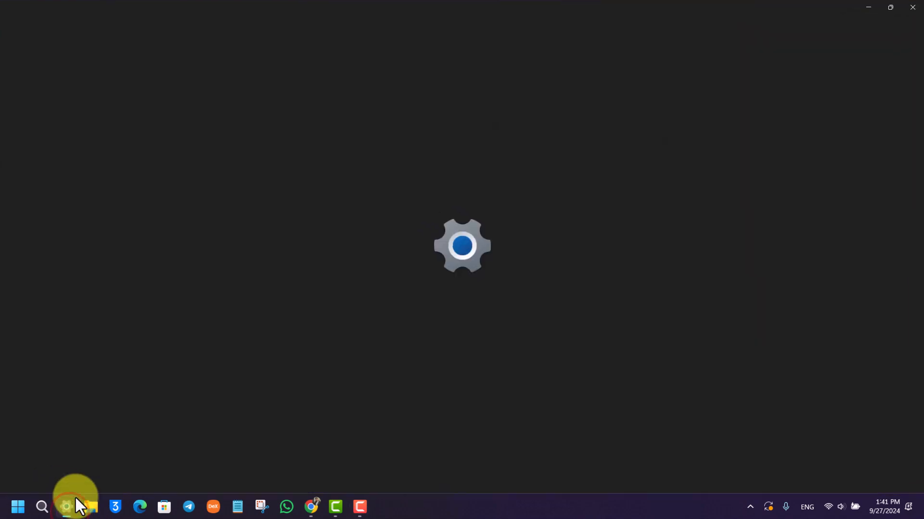
pyautogui.click(65, 506)
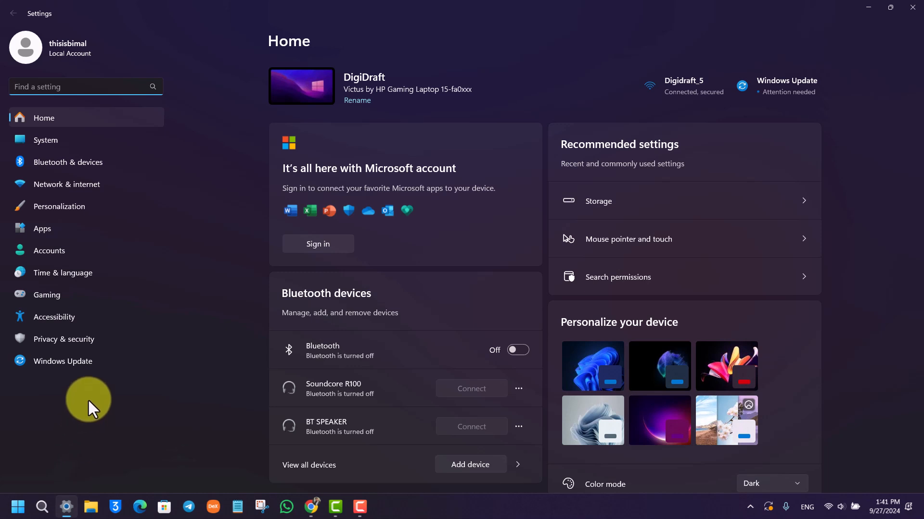
# Step: Go to the Privacy & security page from the left navigation pane
pyautogui.click(63, 339)
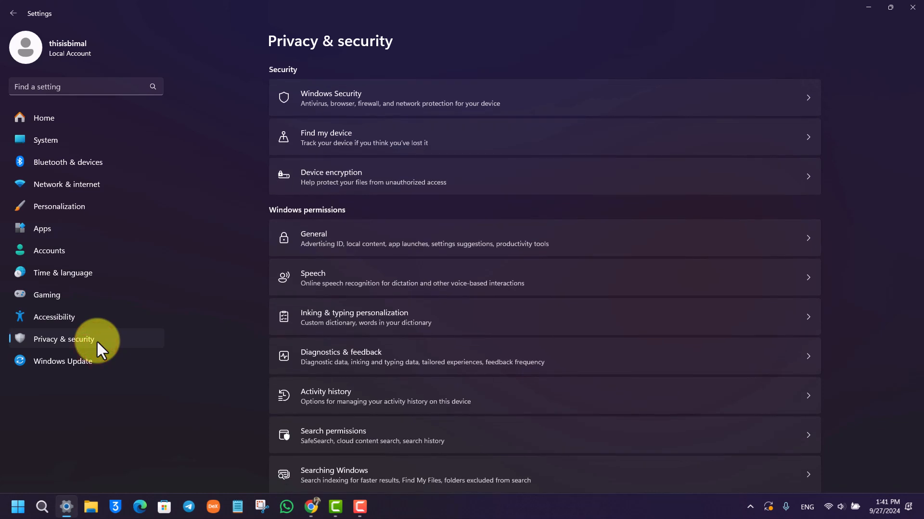
pyautogui.moveTo(277, 219)
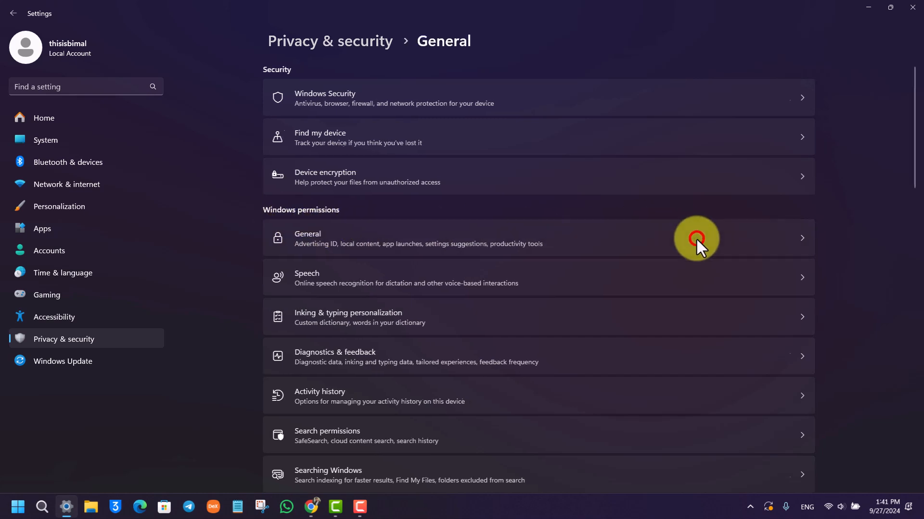
# Step: Under General, turn off 'Let apps show me personalized ads by using my advertising ID'
pyautogui.click(691, 240)
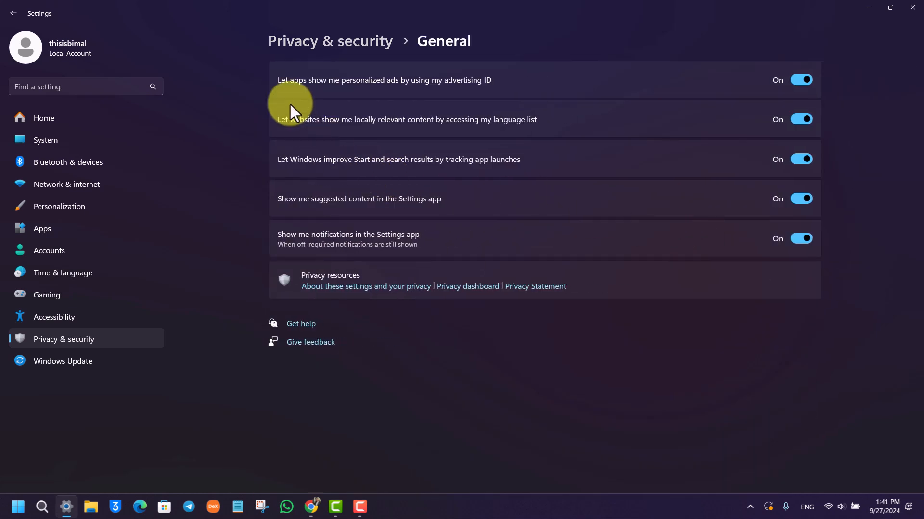
pyautogui.moveTo(302, 93)
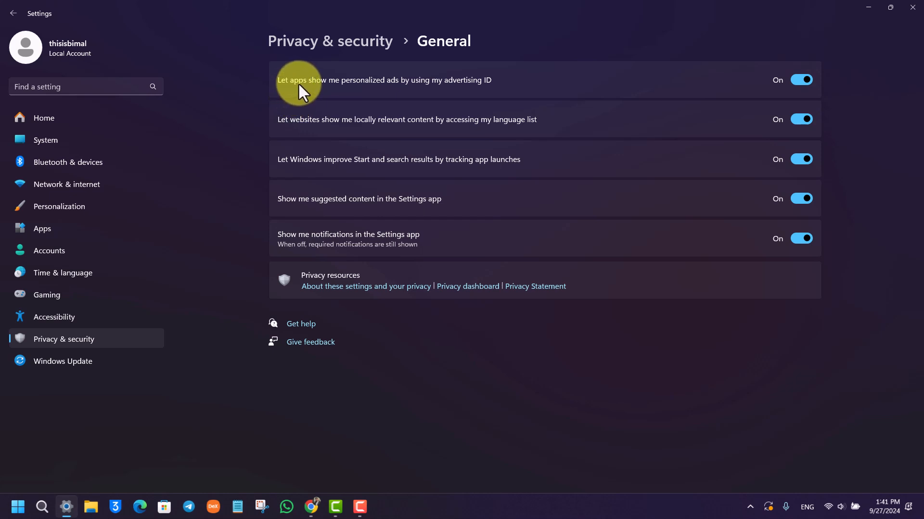
pyautogui.moveTo(427, 98)
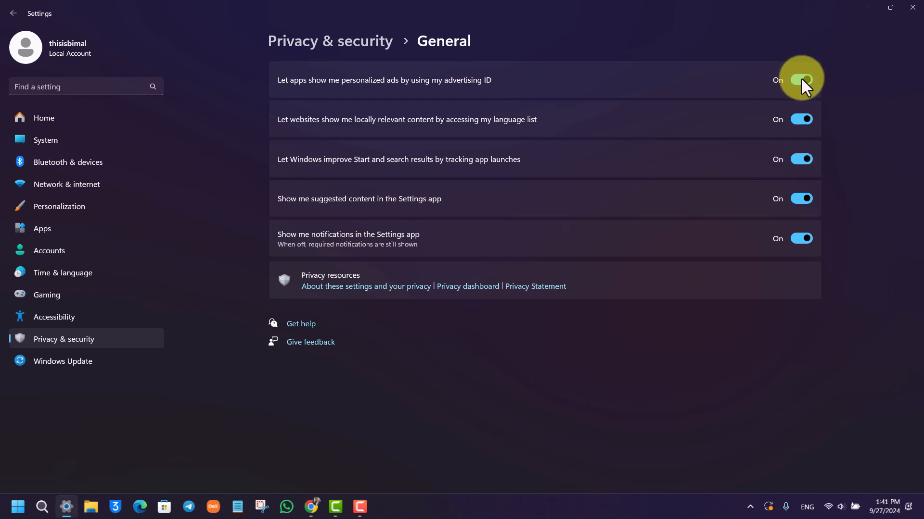
pyautogui.click(802, 78)
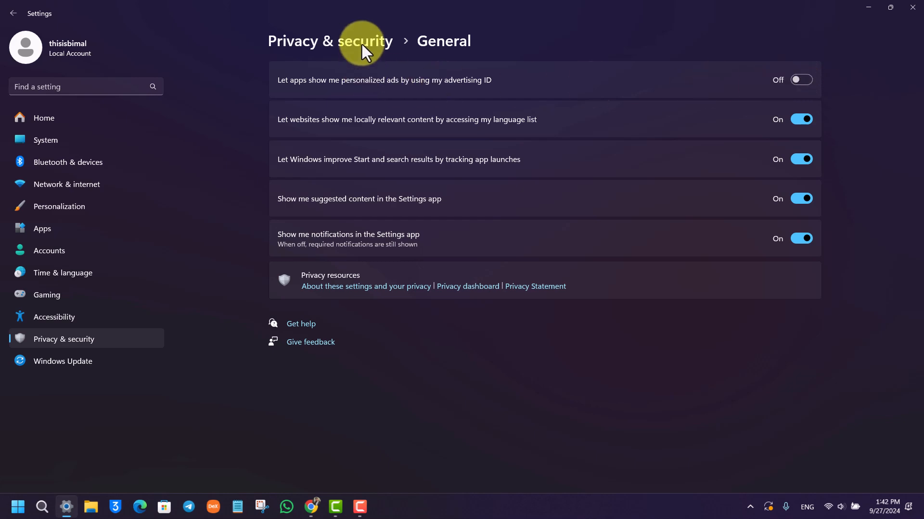
# Step: Close Settings and refresh the desktop from its right-click menu
pyautogui.click(331, 41)
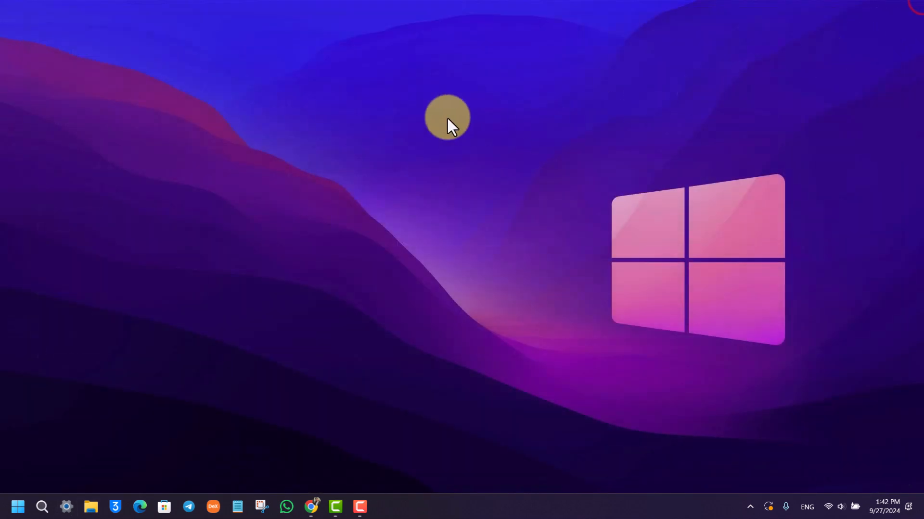
pyautogui.rightClick(446, 124)
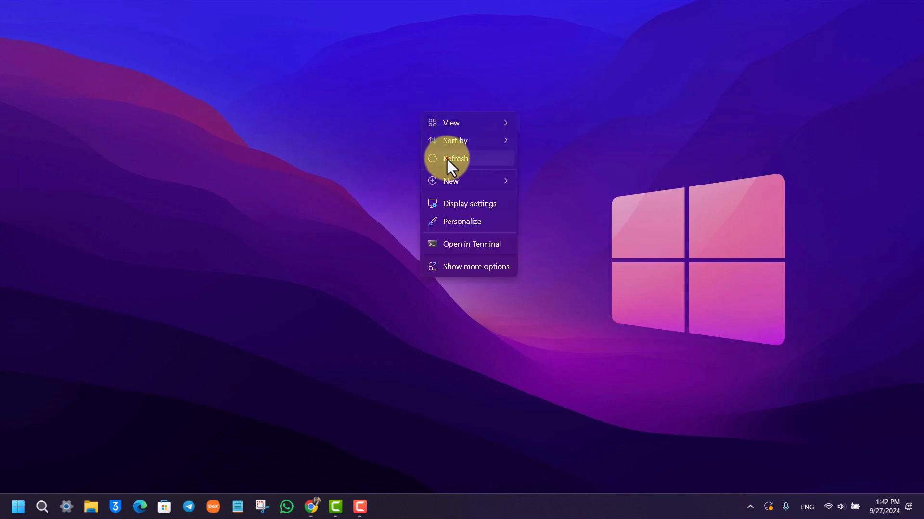
pyautogui.click(454, 158)
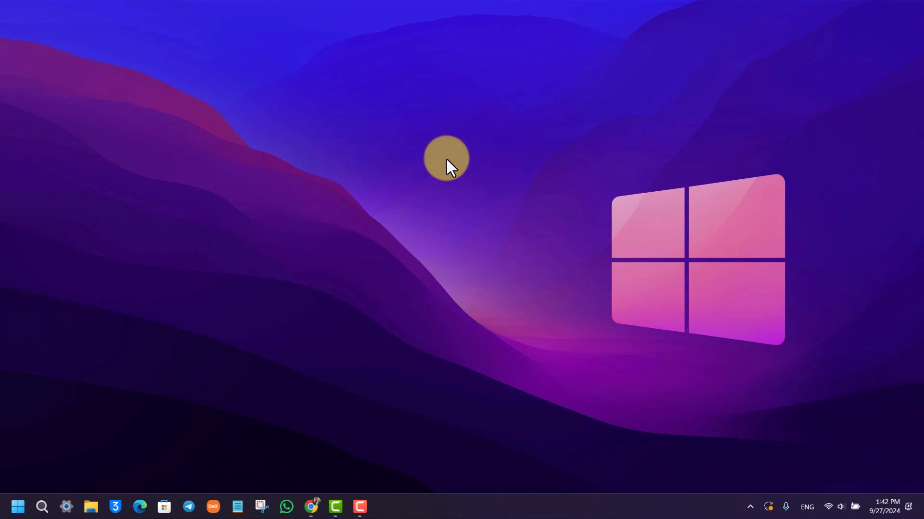